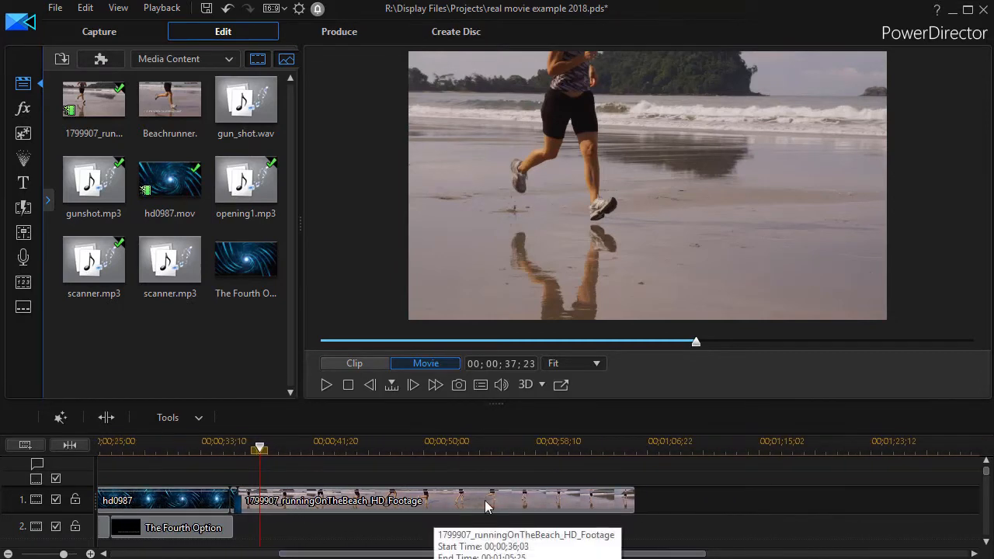
pyautogui.moveTo(34, 187)
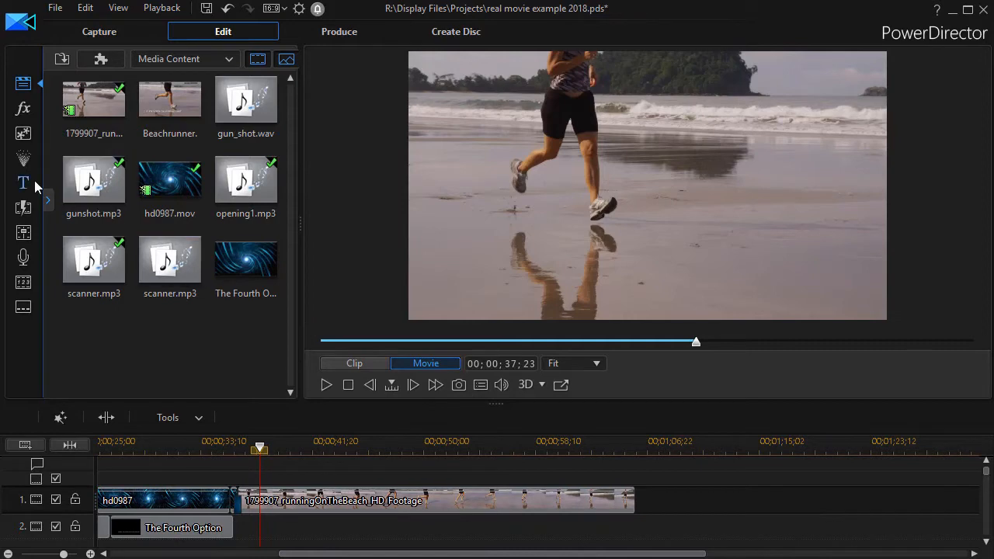
# - Show the Title Room library so a Default title can go on the second track
pyautogui.click(23, 183)
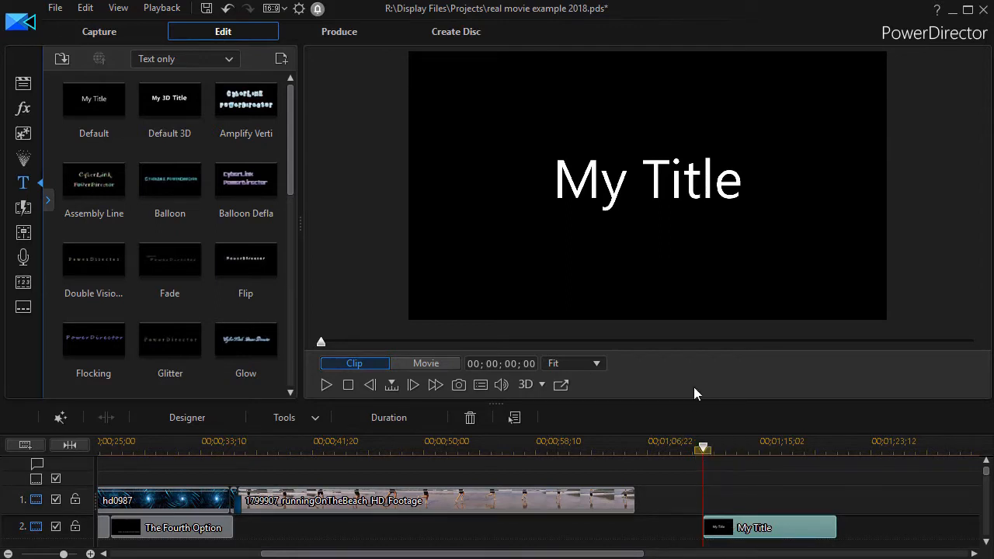
pyautogui.moveTo(769, 527)
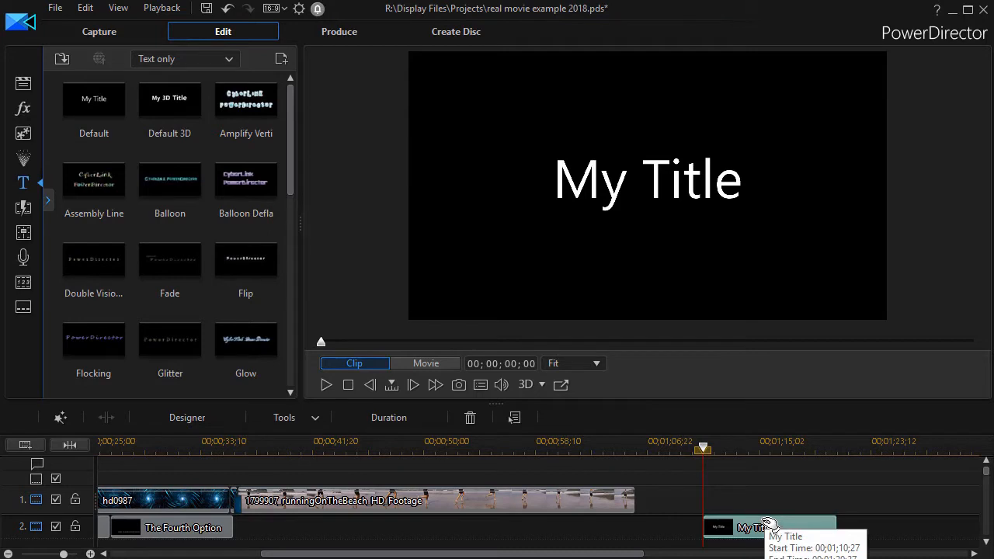
# - Edit the title in Title Designer to read 'Great Example' and move it lower in the frame
pyautogui.doubleClick(769, 525)
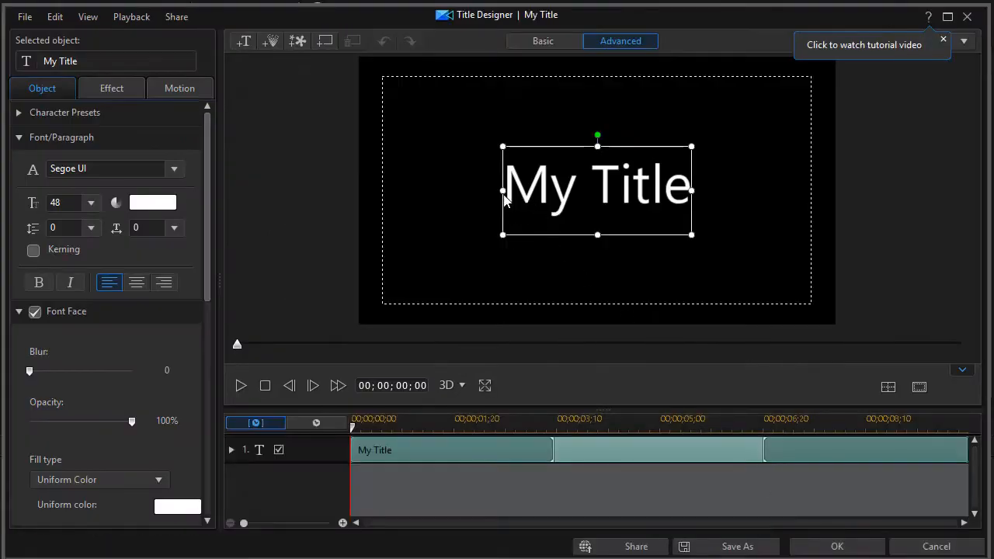
pyautogui.moveTo(519, 200)
pyautogui.write('G')
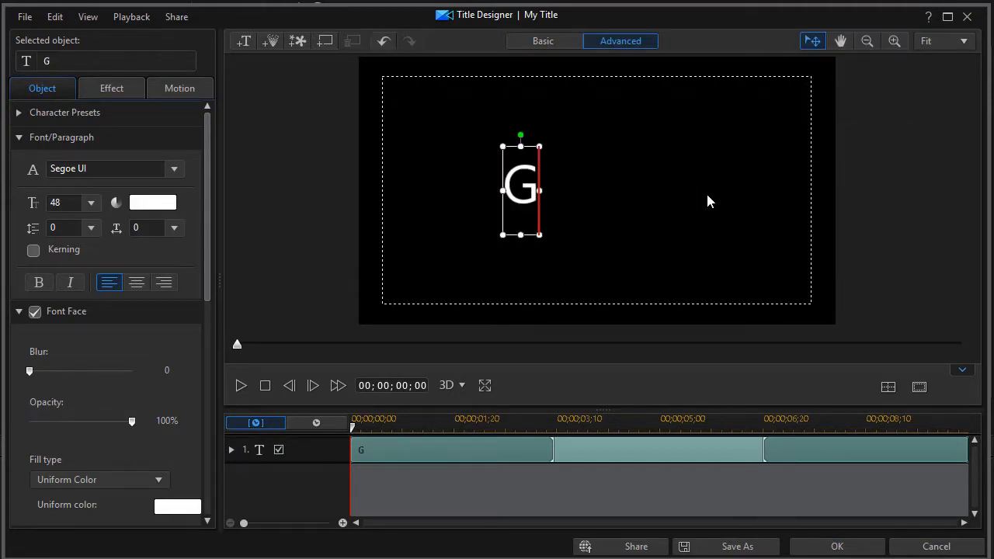
pyautogui.write('reat E')
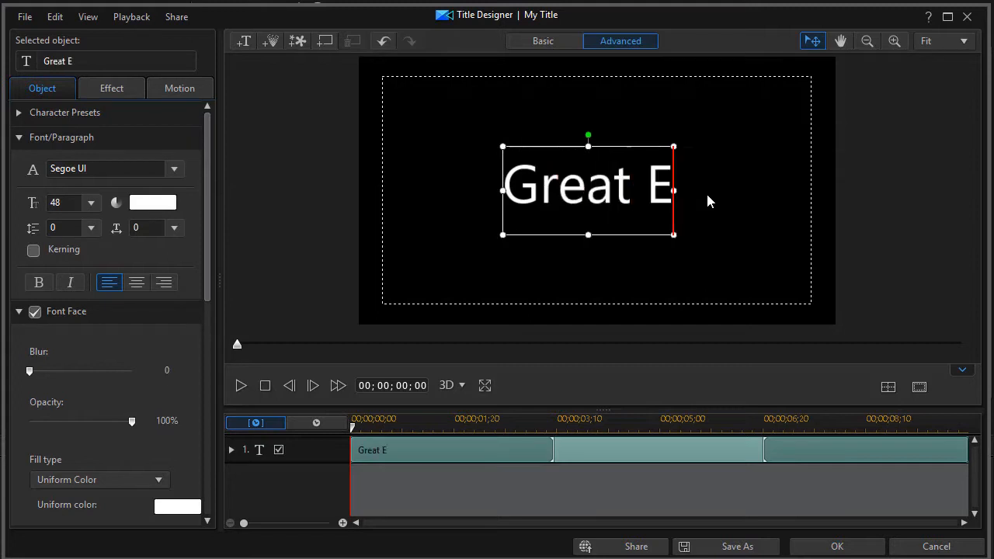
pyautogui.write('xample')
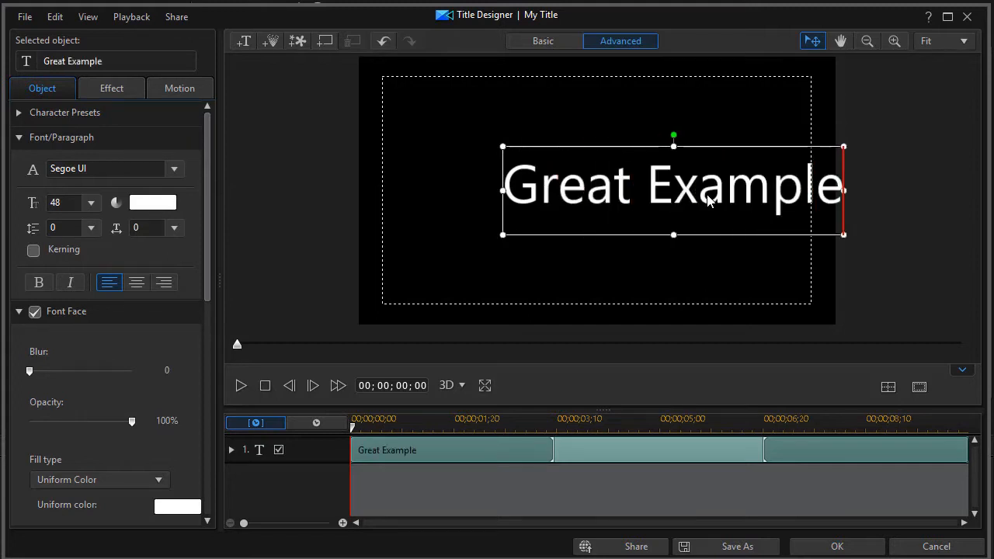
pyautogui.moveTo(674, 189); pyautogui.dragTo(622, 247)
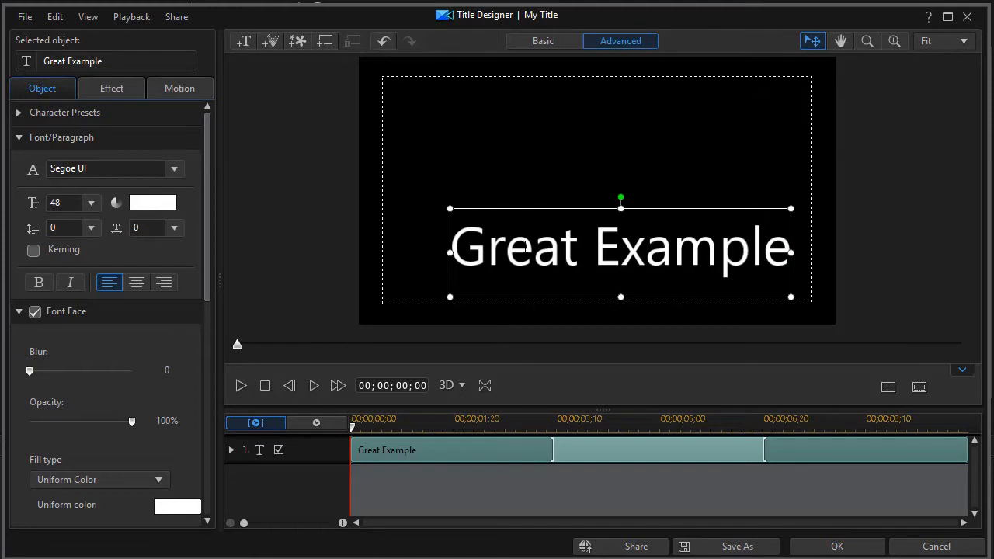
pyautogui.moveTo(174, 190)
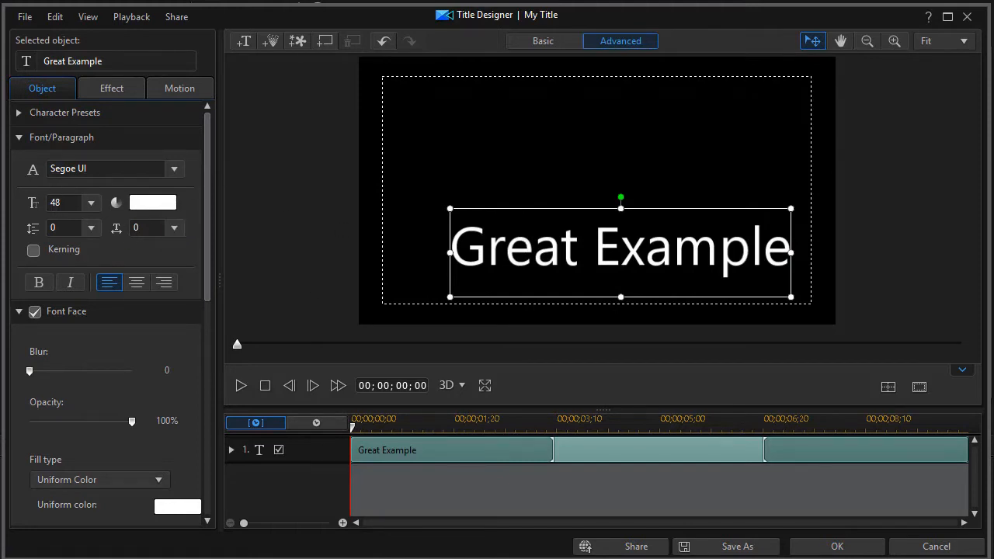
pyautogui.moveTo(295, 270)
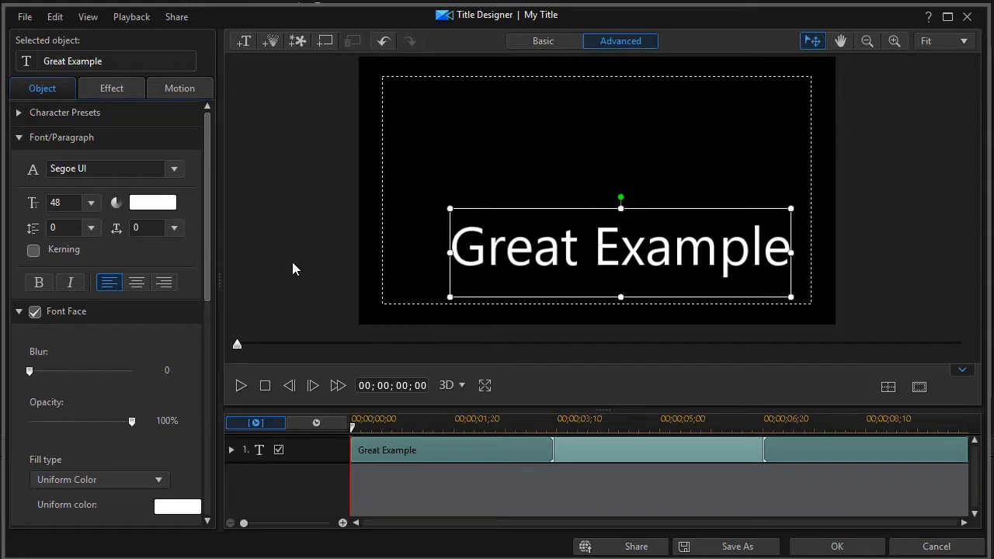
pyautogui.moveTo(172, 210)
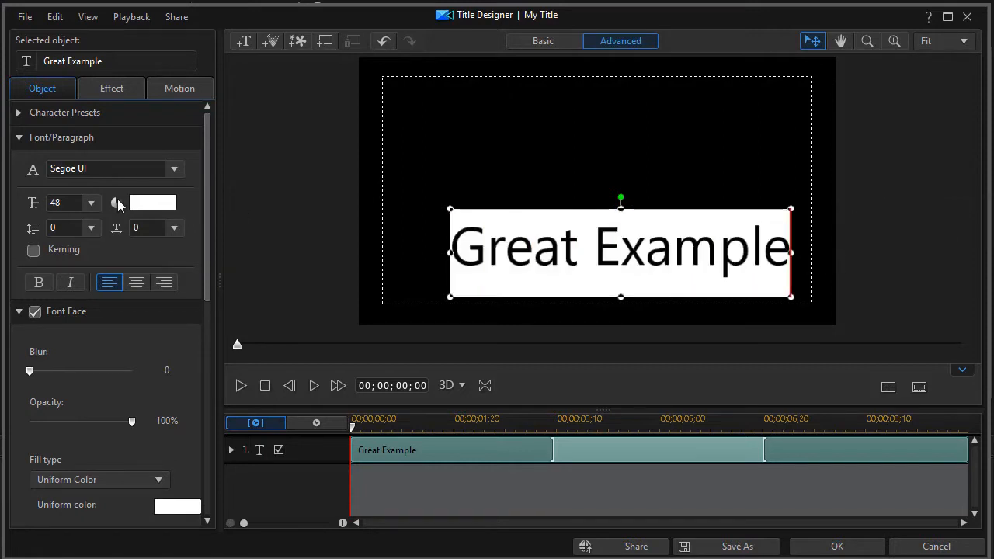
# - Set the title font to bold Trajan Pro with a 2 Color Gradient fill
pyautogui.click(174, 168)
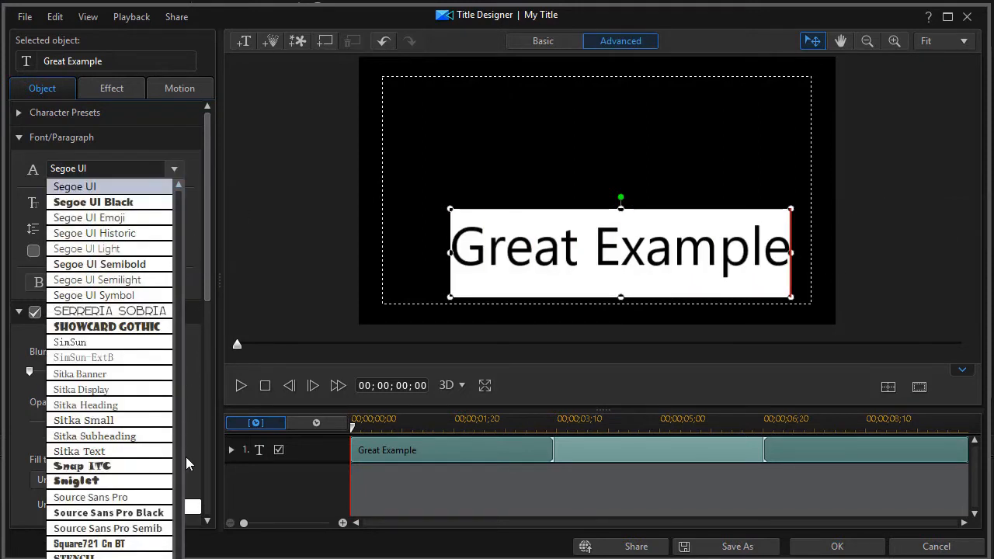
pyautogui.scroll(-3)
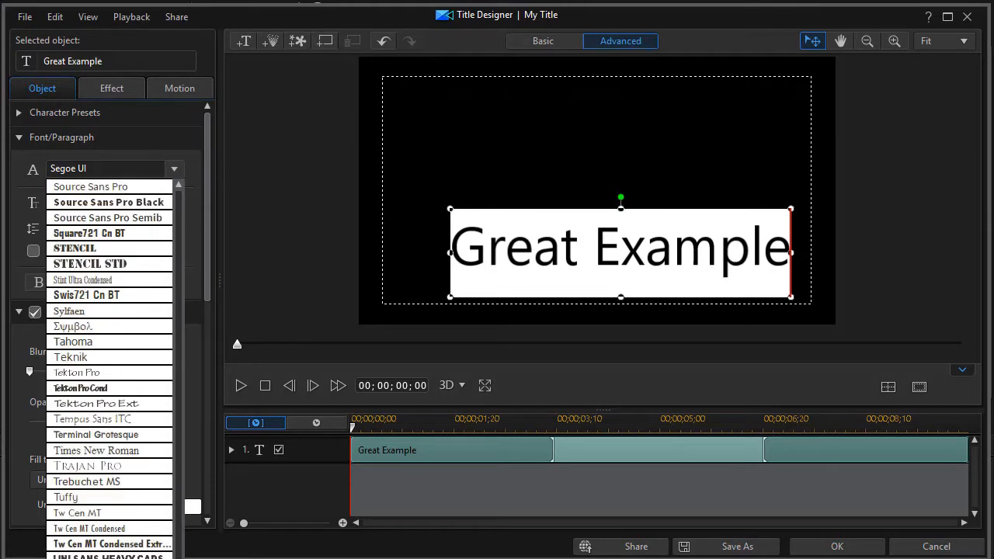
pyautogui.scroll(-3)
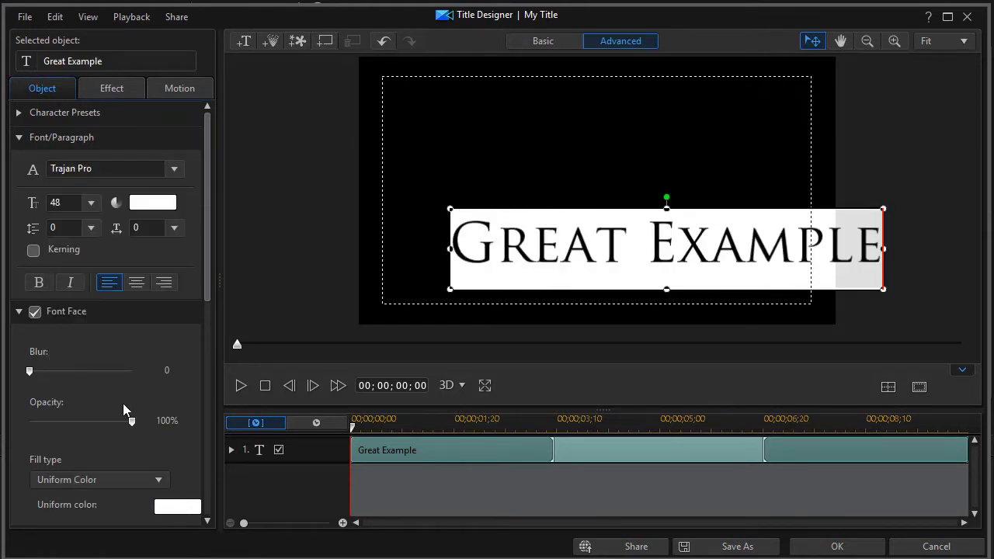
pyautogui.click(38, 283)
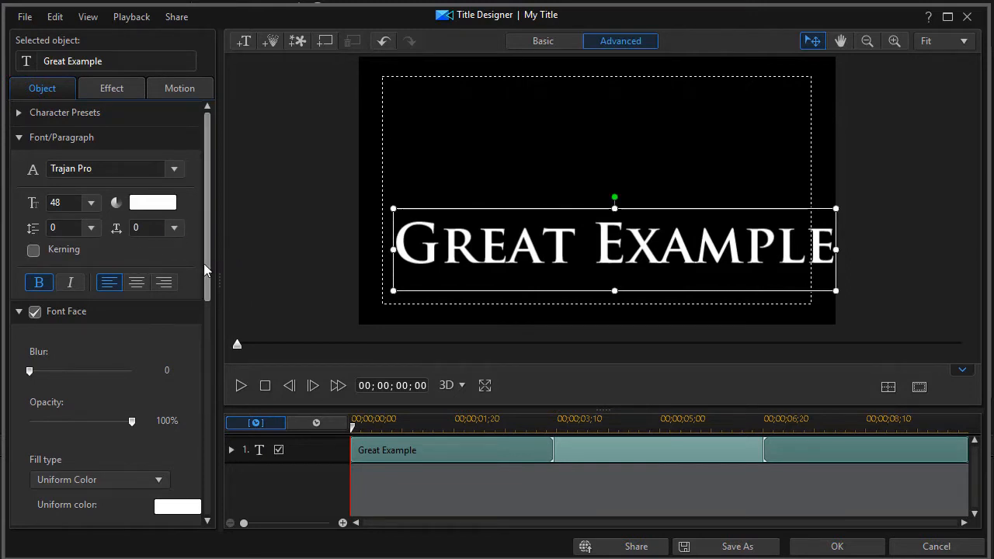
pyautogui.scroll(-3)
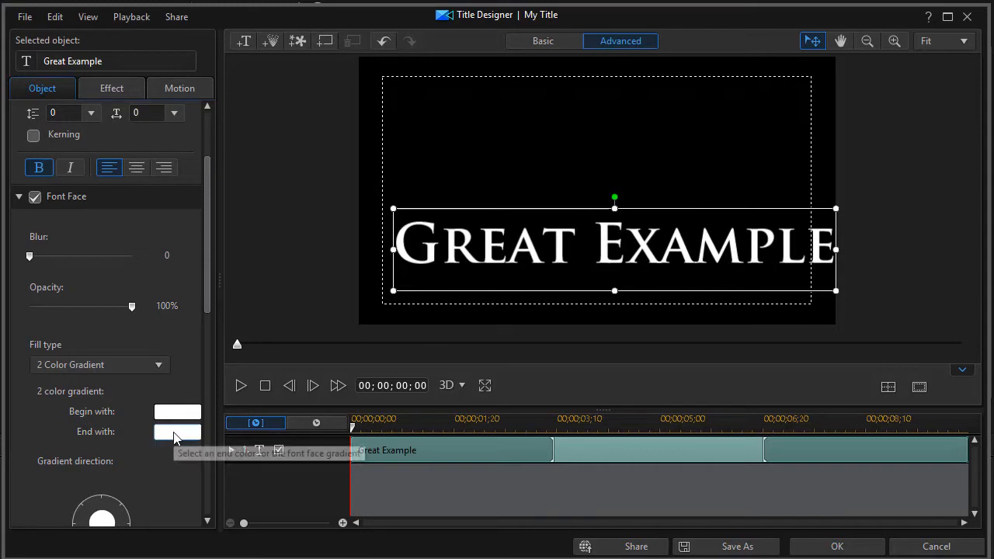
# - Set the gradient's End with colour to slate blue-grey RGB 77, 101, 115
pyautogui.click(177, 432)
pyautogui.write('1')
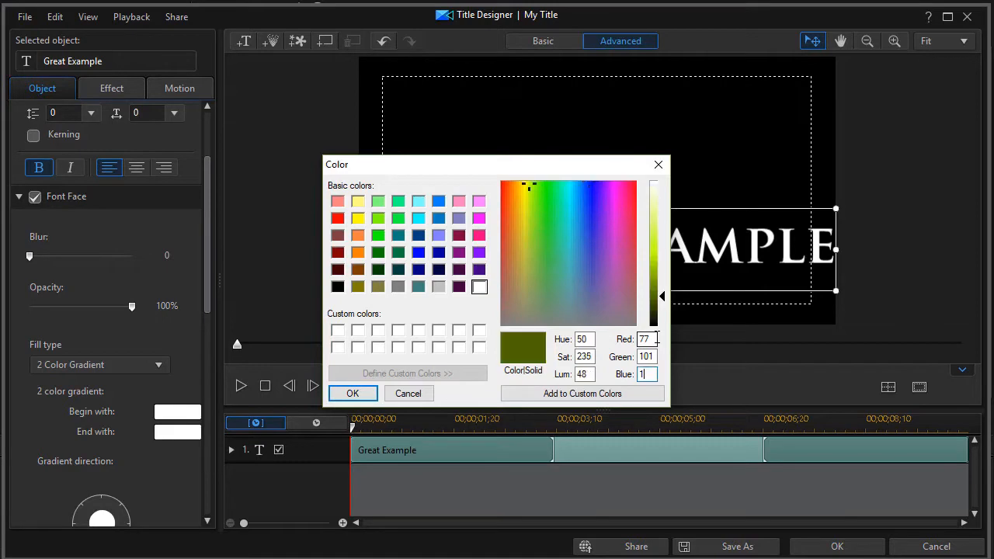
pyautogui.click(578, 296)
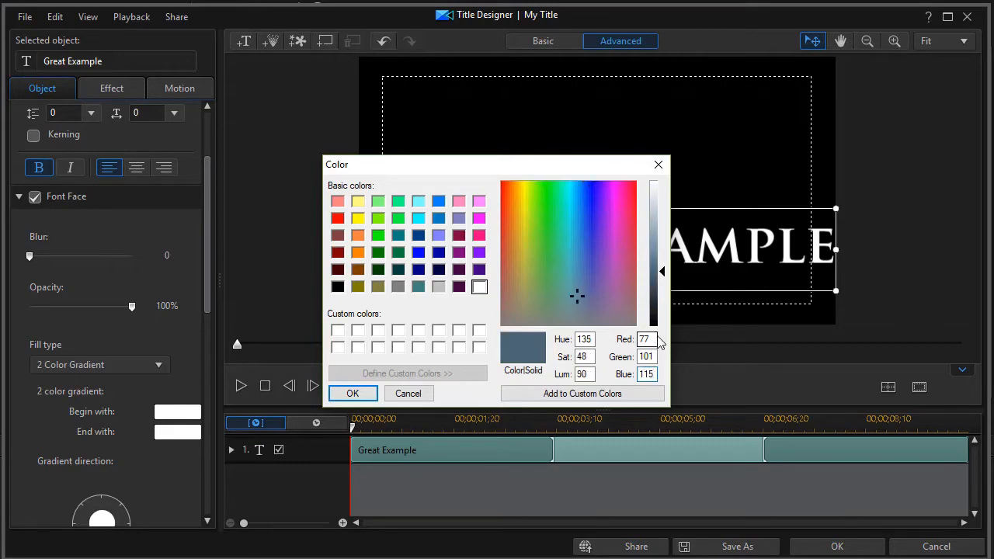
pyautogui.click(353, 393)
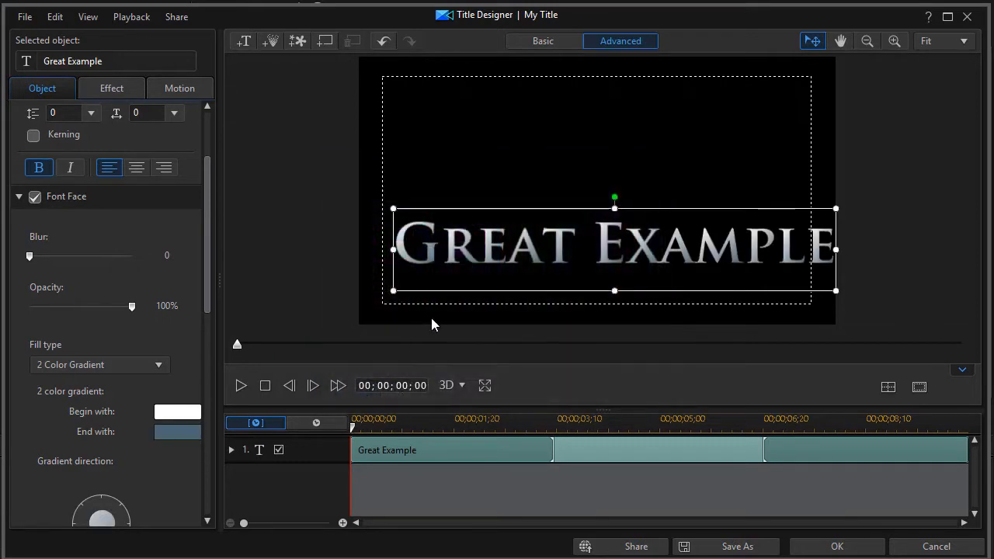
pyautogui.moveTo(199, 352)
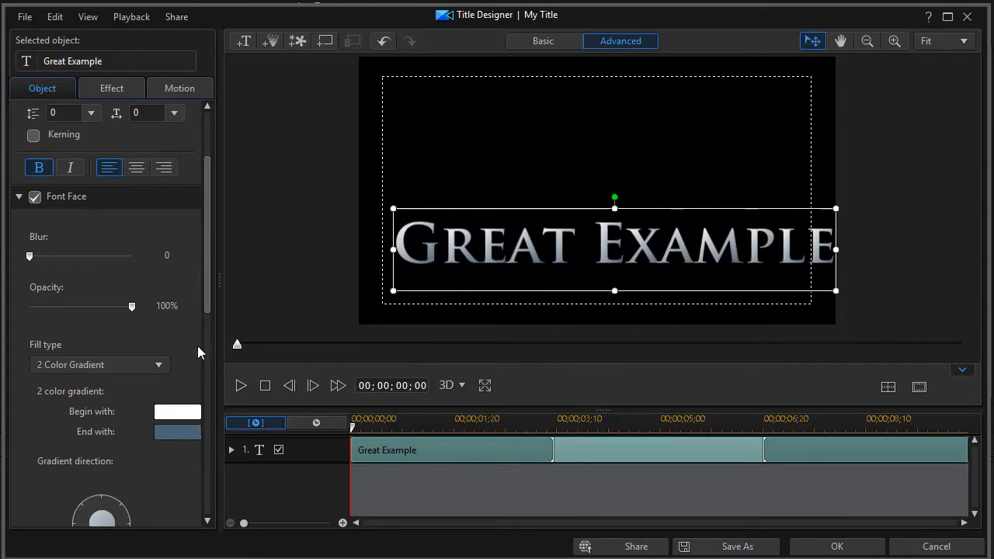
# - Set the title's font size to 40
pyautogui.scroll(-3)
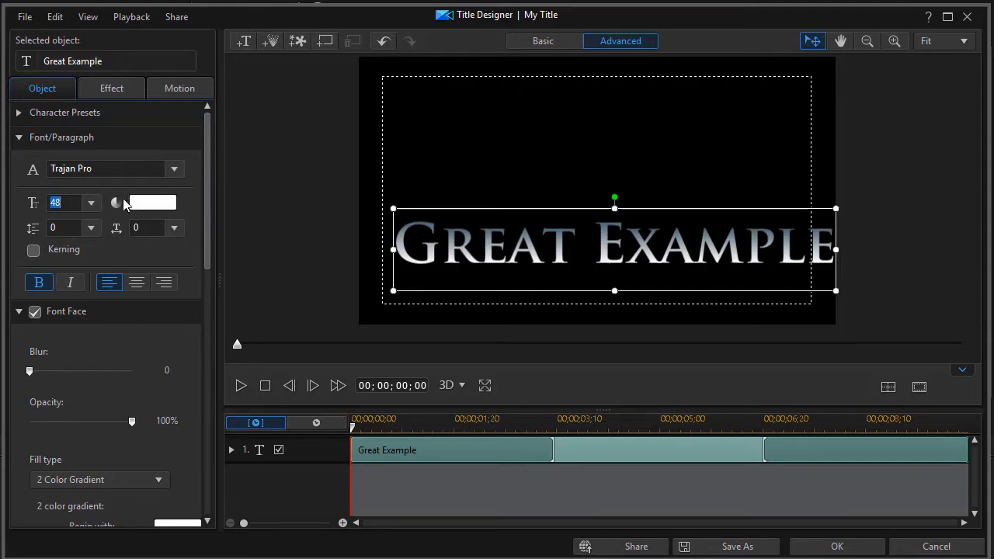
pyautogui.write('40')
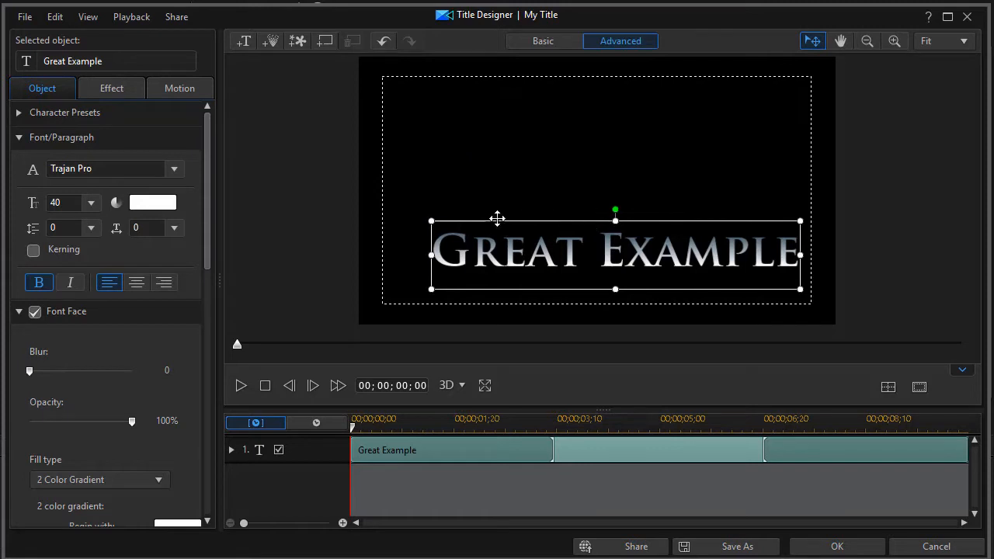
pyautogui.moveTo(494, 214)
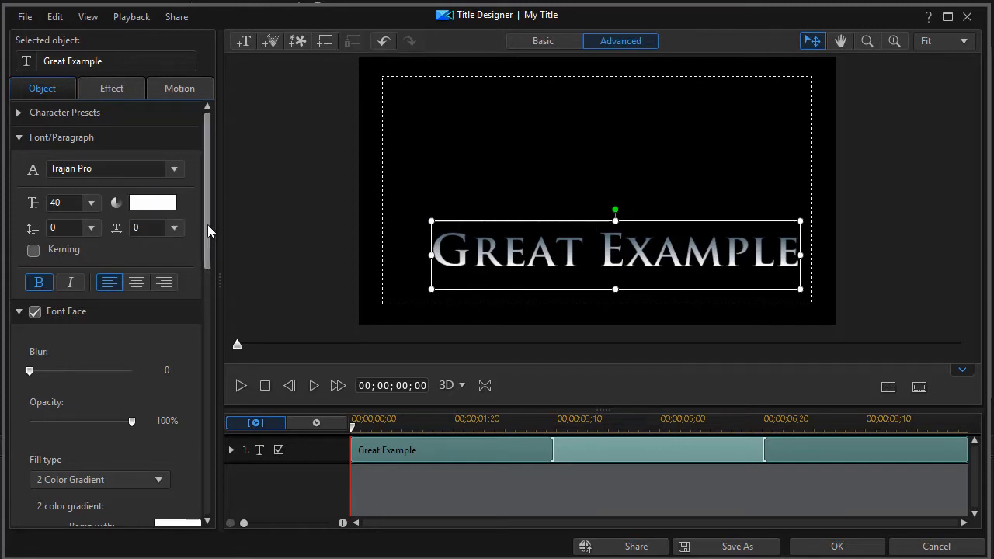
# - Enable a filled drop Shadow on the title text
pyautogui.scroll(-3)
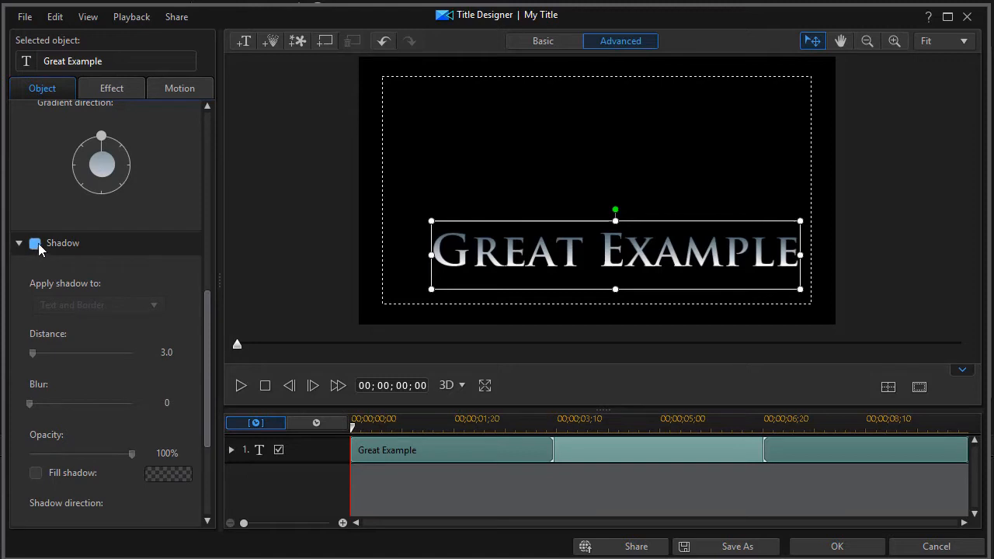
pyautogui.click(34, 243)
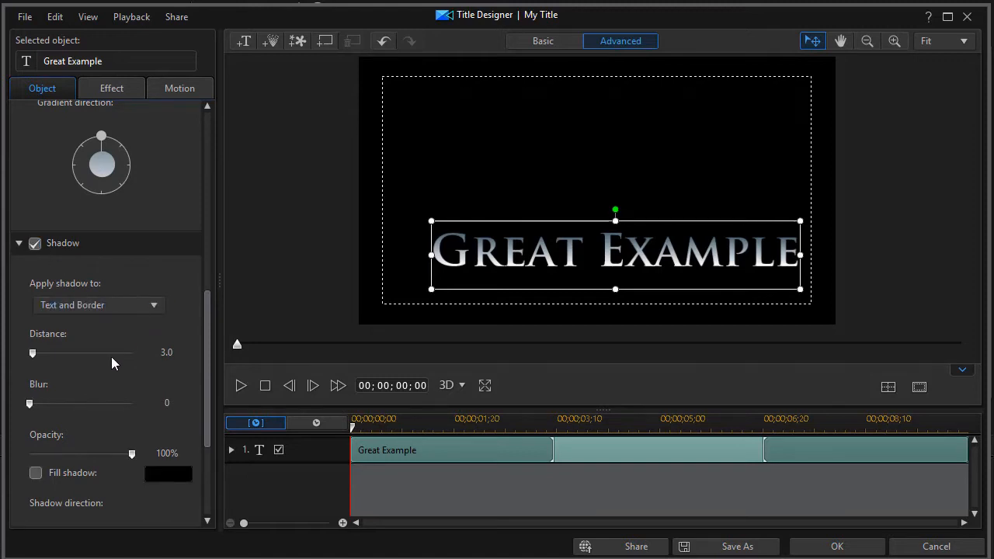
pyautogui.click(166, 352)
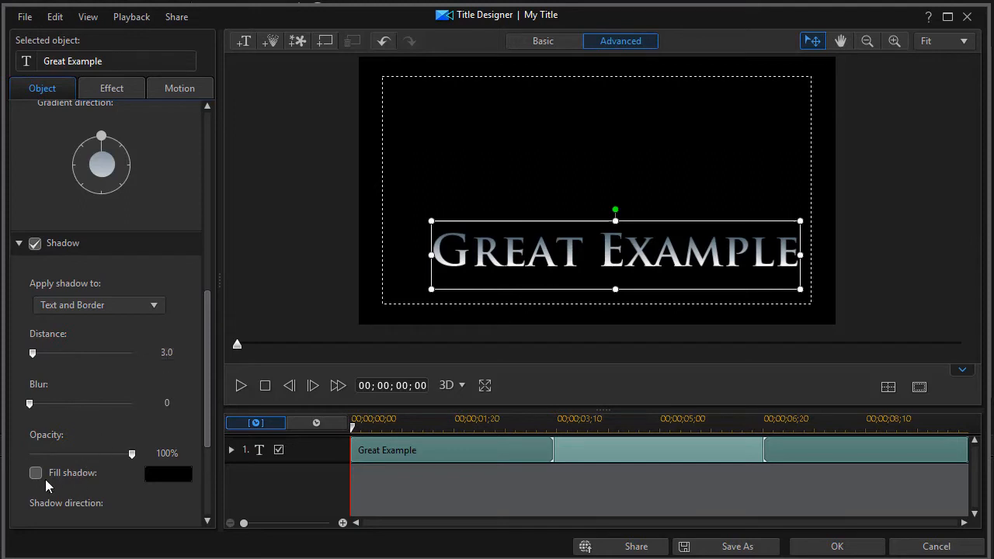
pyautogui.click(34, 472)
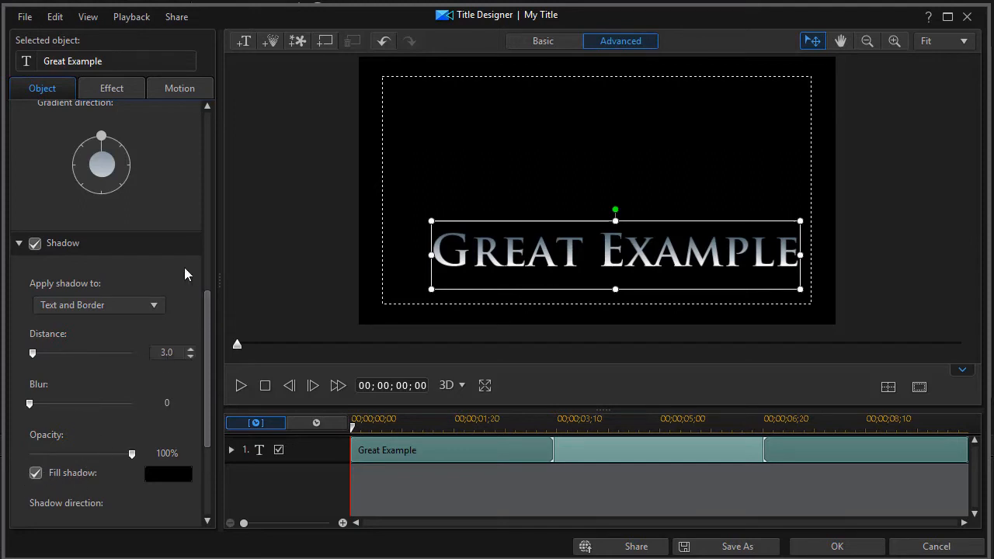
pyautogui.moveTo(215, 356)
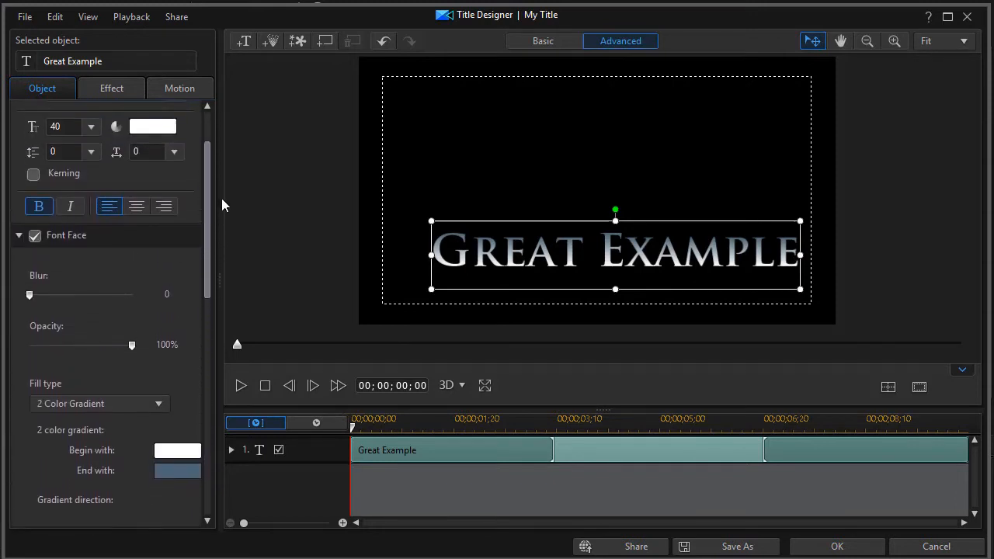
pyautogui.click(112, 87)
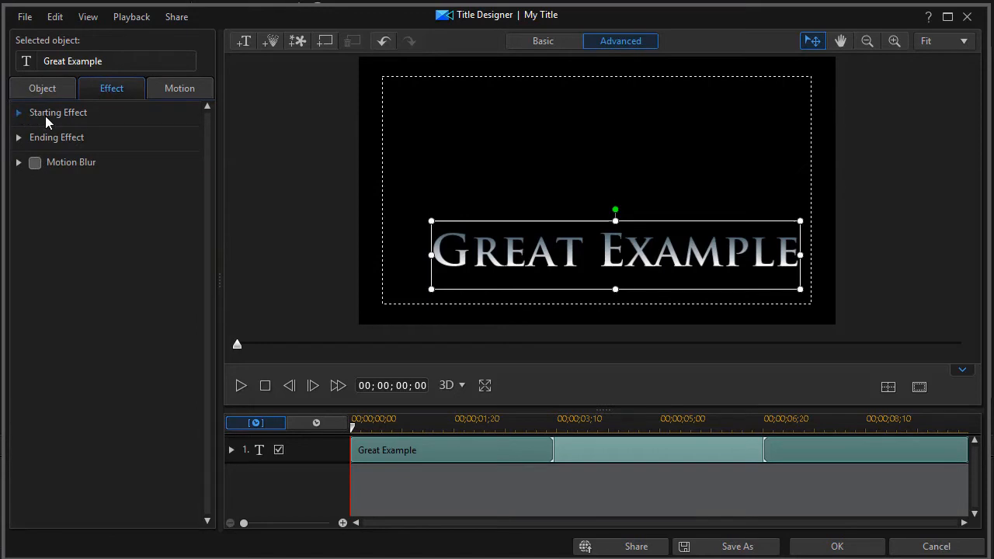
# - Choose Wipe Right from the Starting Effect gallery for the title
pyautogui.click(18, 112)
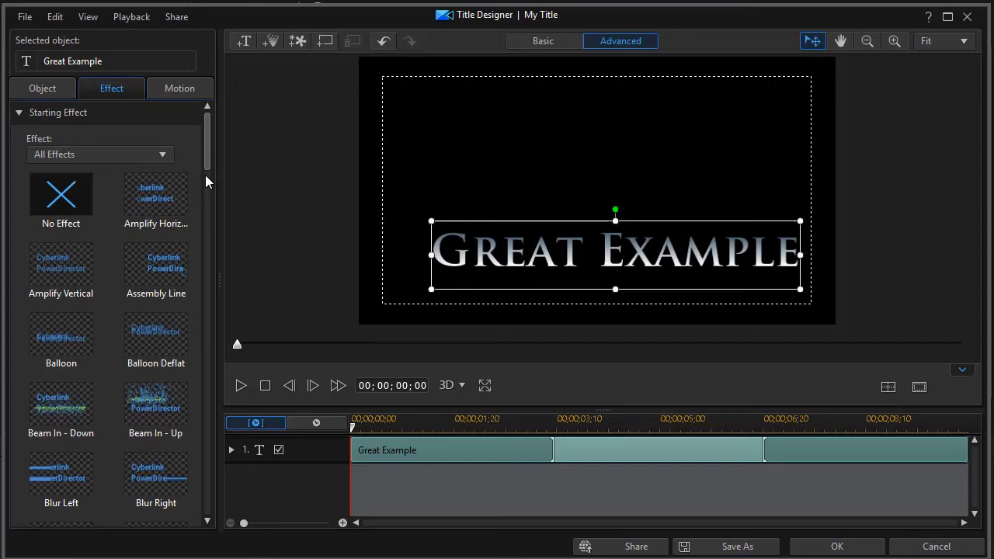
pyautogui.moveTo(208, 170)
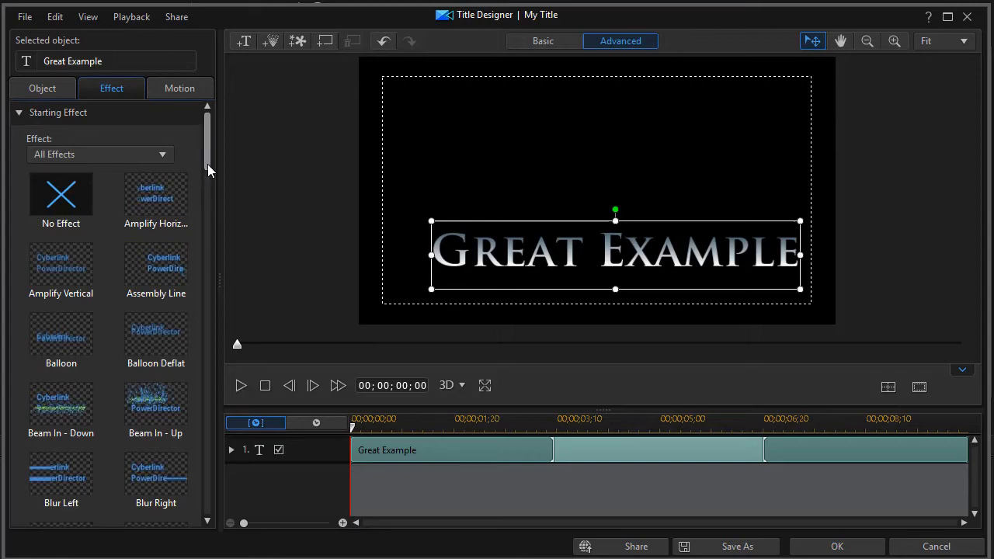
pyautogui.scroll(-3)
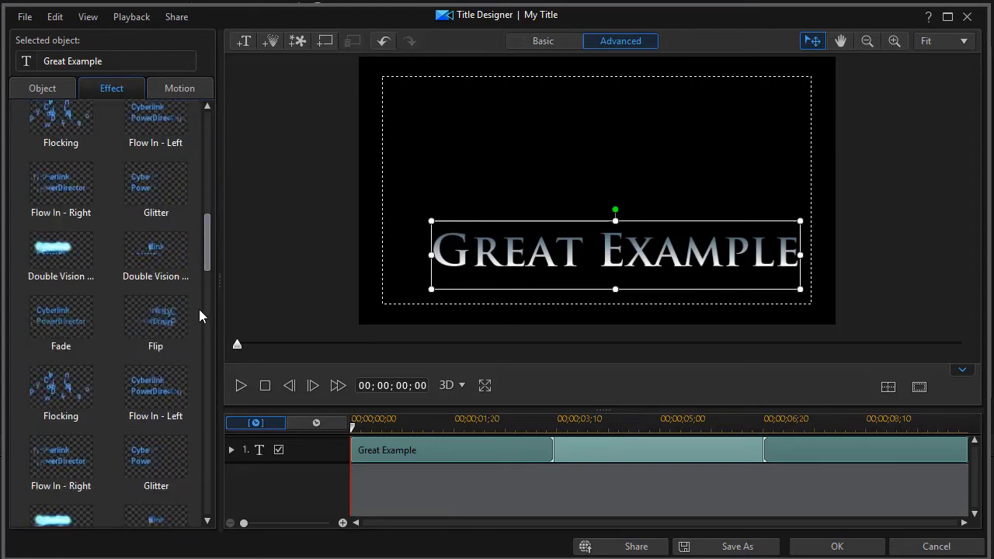
pyautogui.scroll(-3)
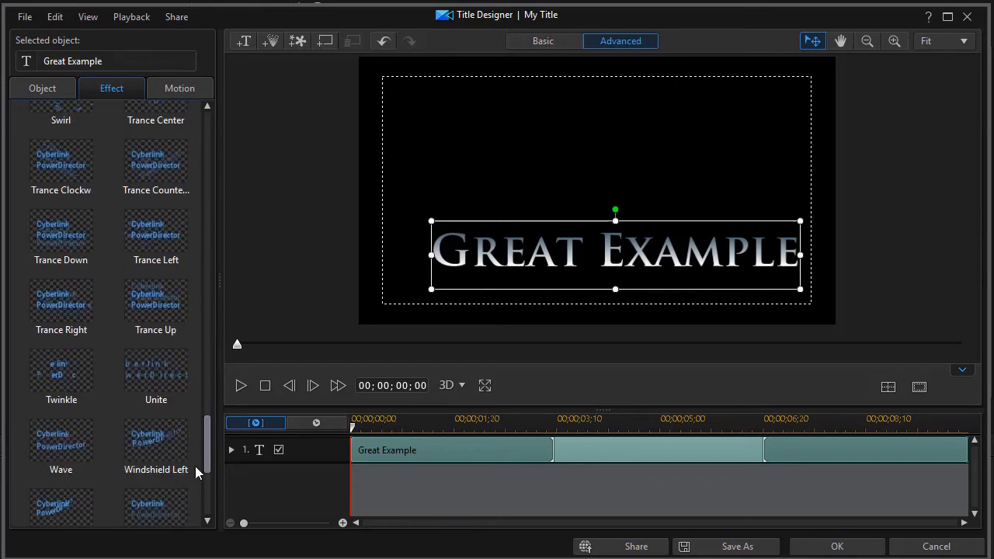
pyautogui.scroll(-3)
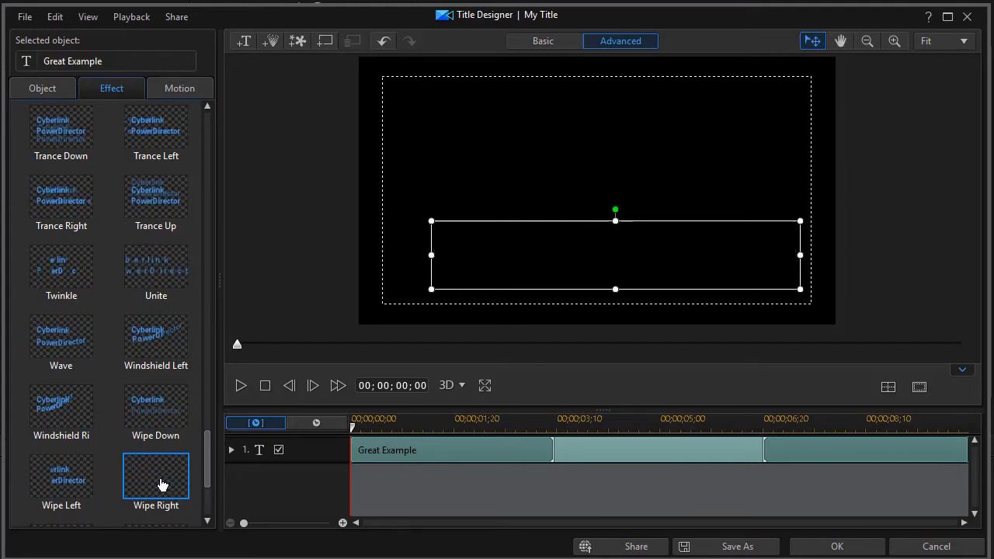
pyautogui.click(155, 484)
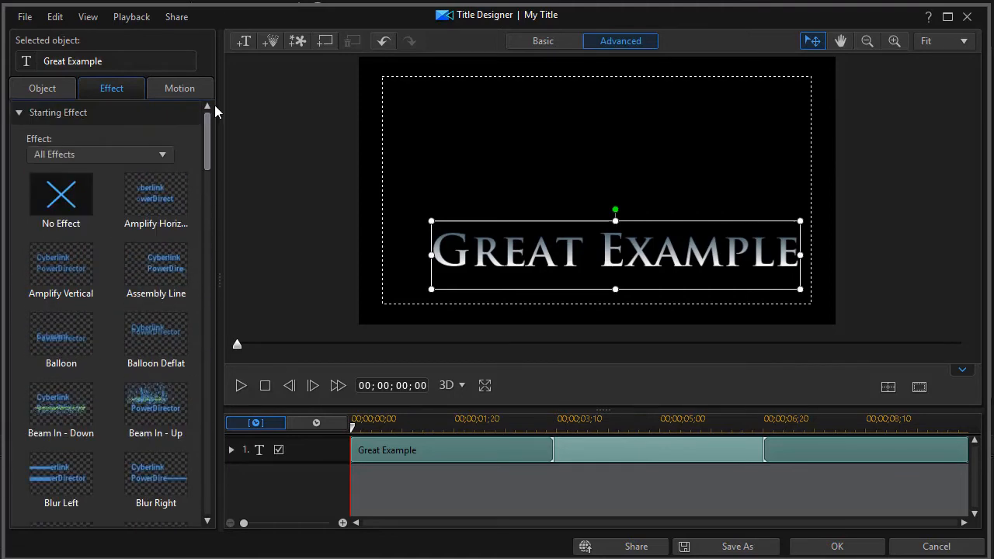
# - Choose Fade from the Ending Effect gallery for the title
pyautogui.click(19, 112)
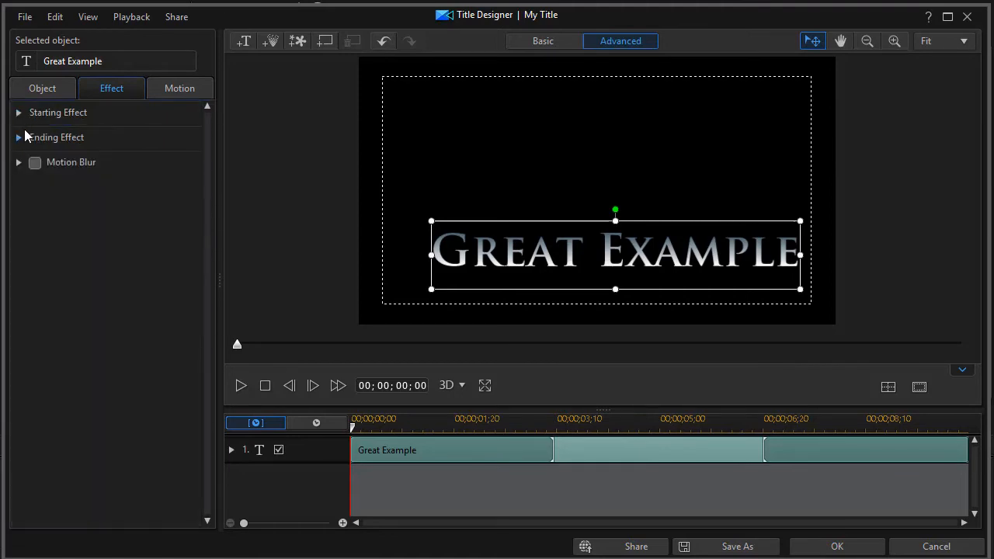
pyautogui.click(18, 137)
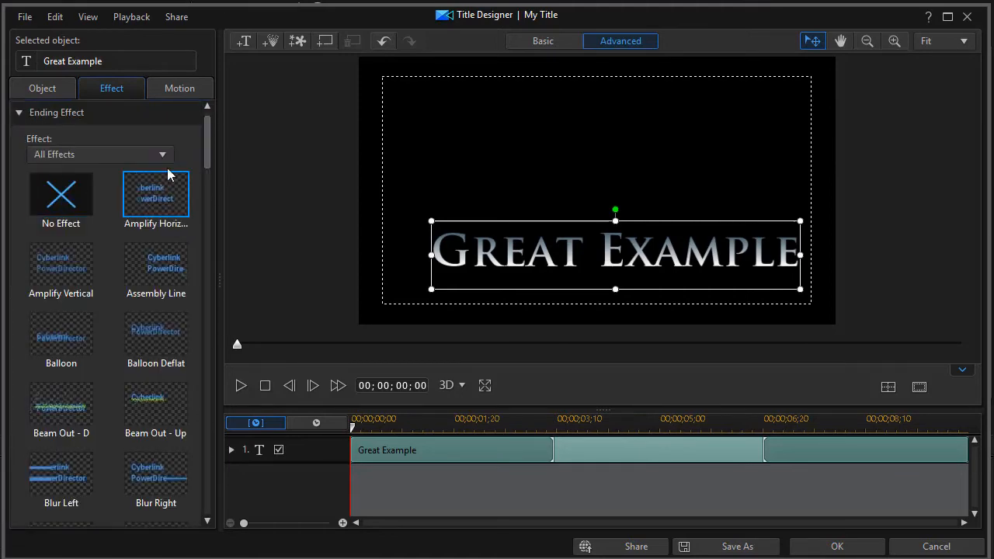
pyautogui.scroll(-3)
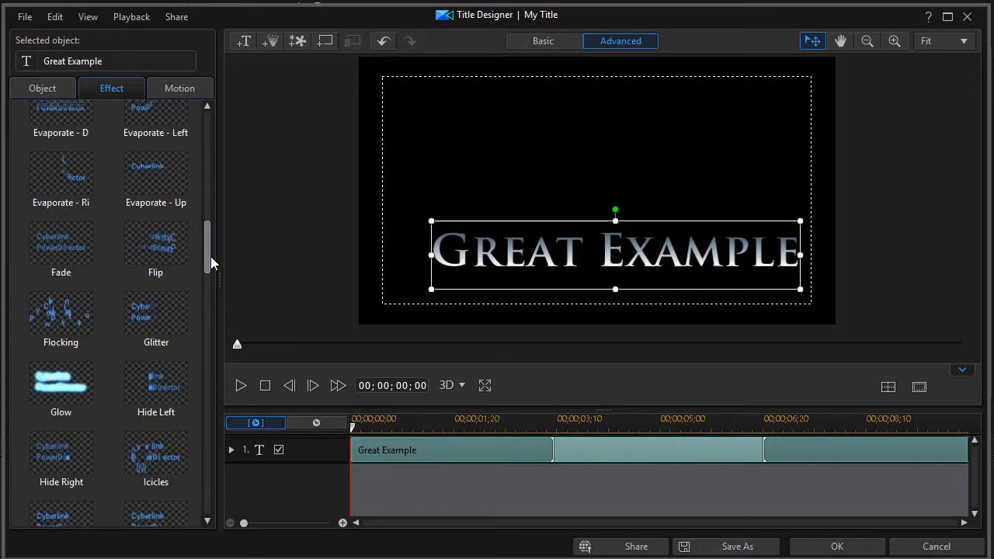
pyautogui.click(61, 261)
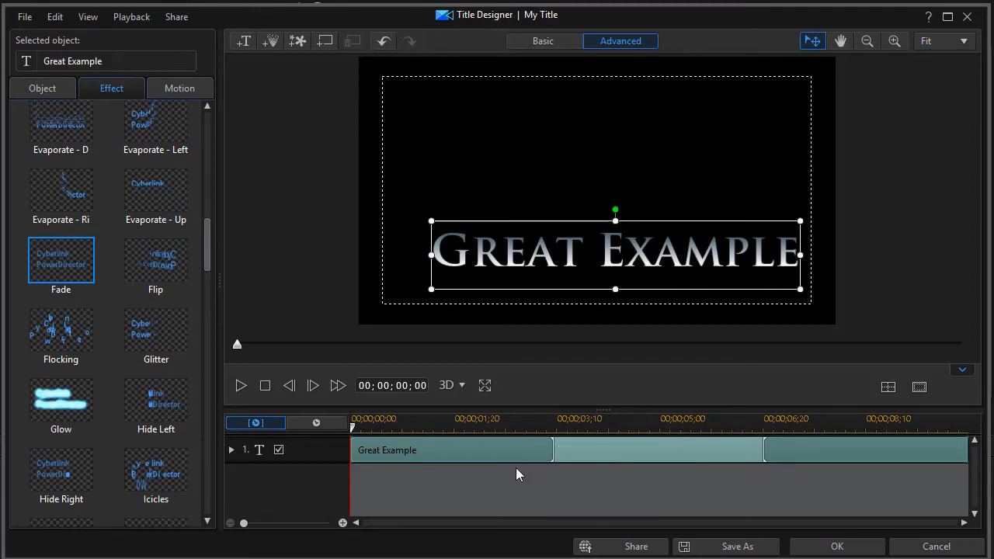
pyautogui.moveTo(432, 457)
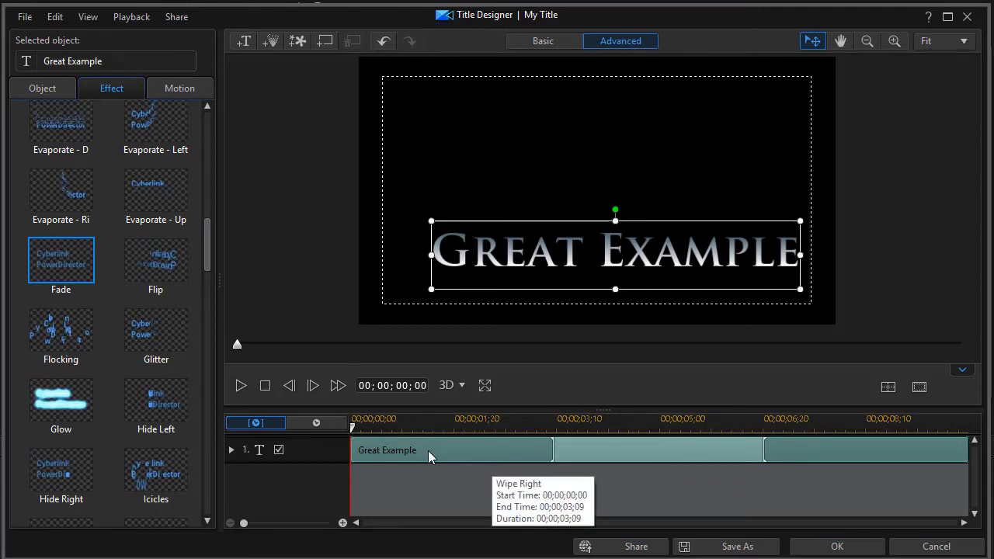
pyautogui.moveTo(479, 456)
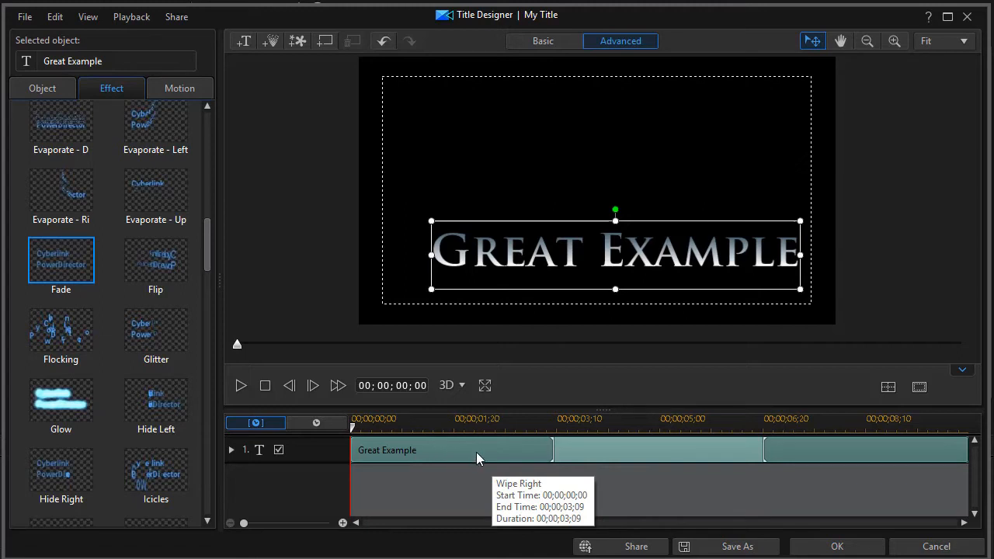
pyautogui.moveTo(435, 457)
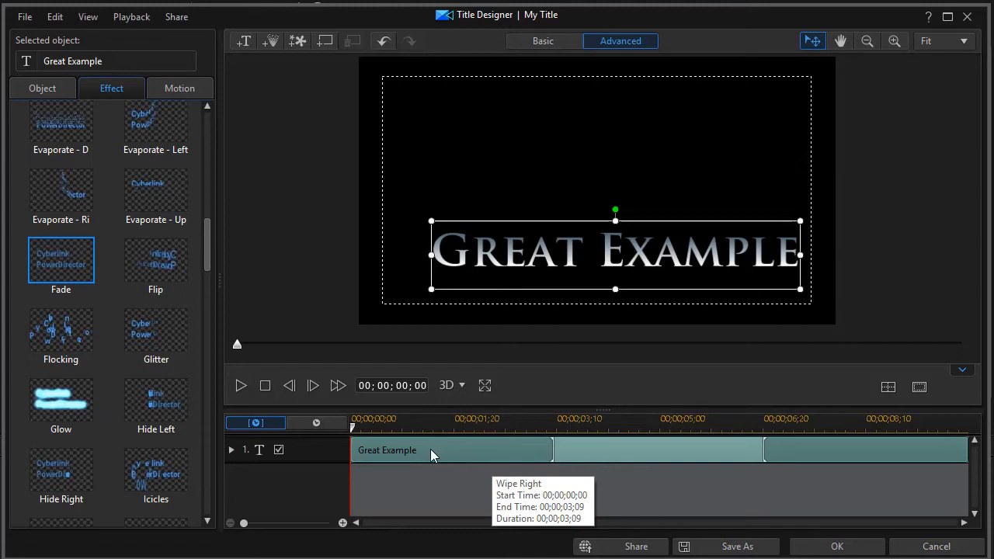
pyautogui.moveTo(842, 453)
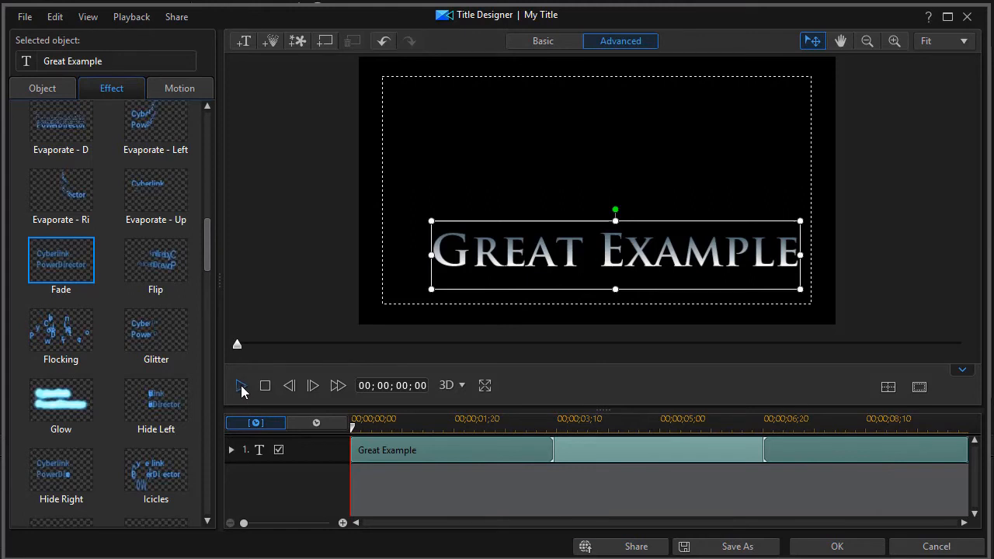
# - Play and pause the title preview, then shorten the fade-out portion on the title track
pyautogui.click(242, 385)
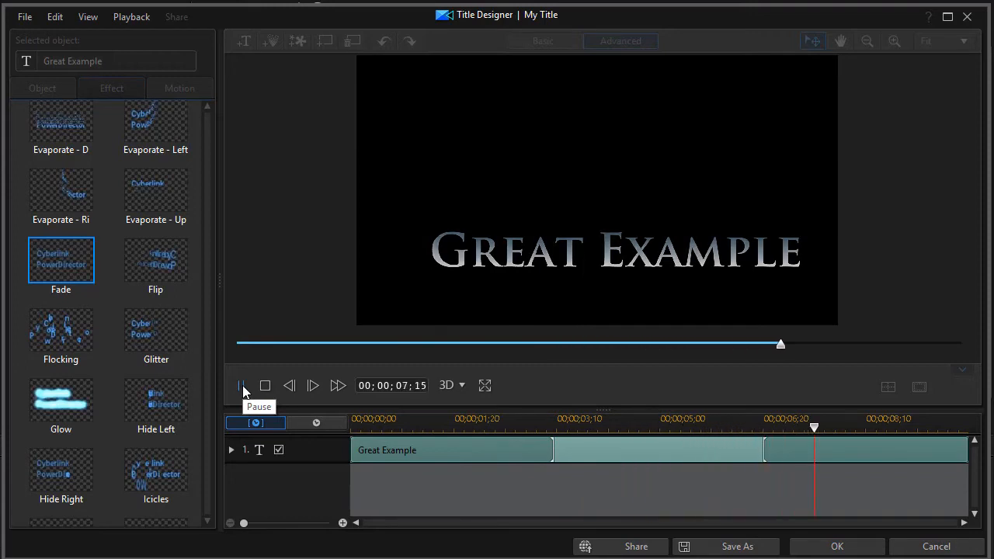
pyautogui.click(242, 385)
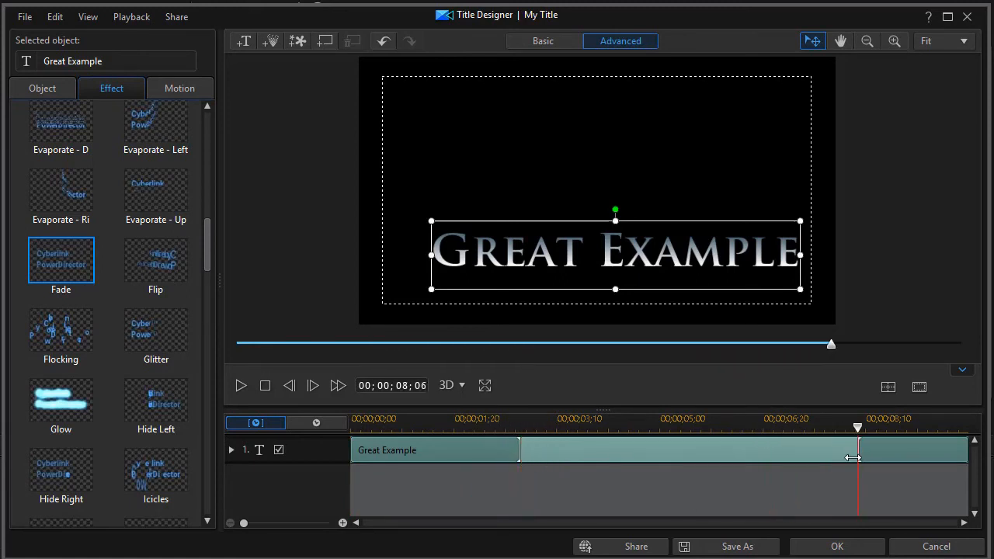
pyautogui.moveTo(854, 458); pyautogui.dragTo(777, 454)
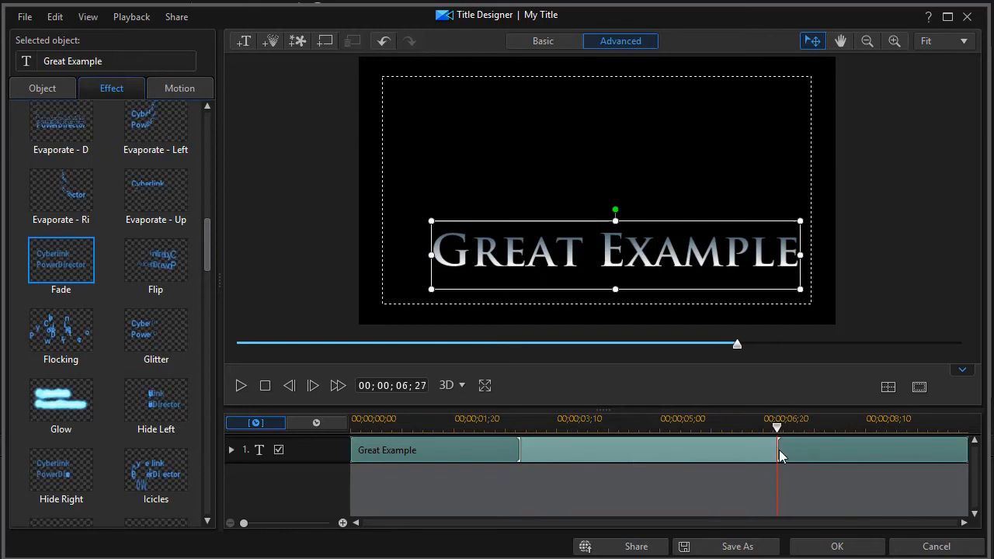
pyautogui.moveTo(589, 475)
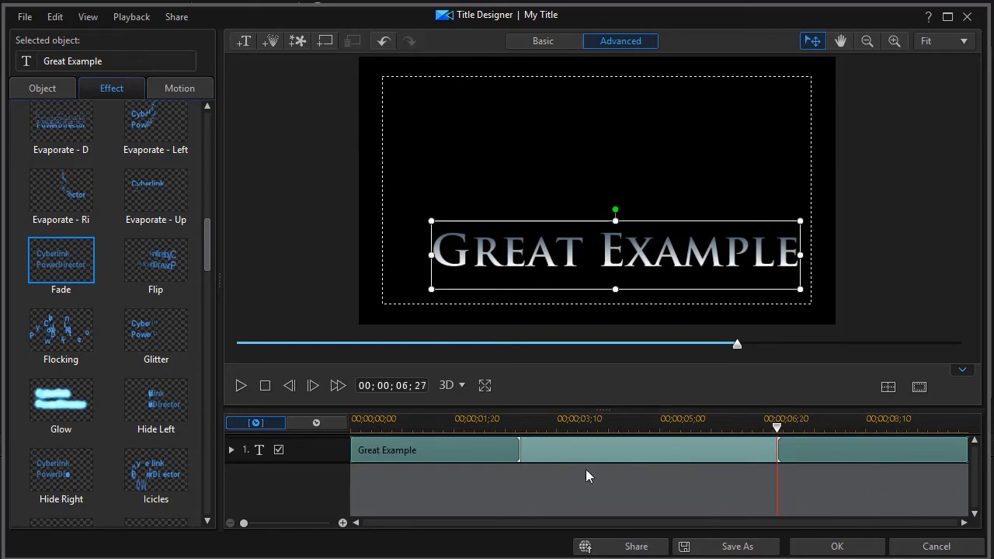
pyautogui.moveTo(553, 445)
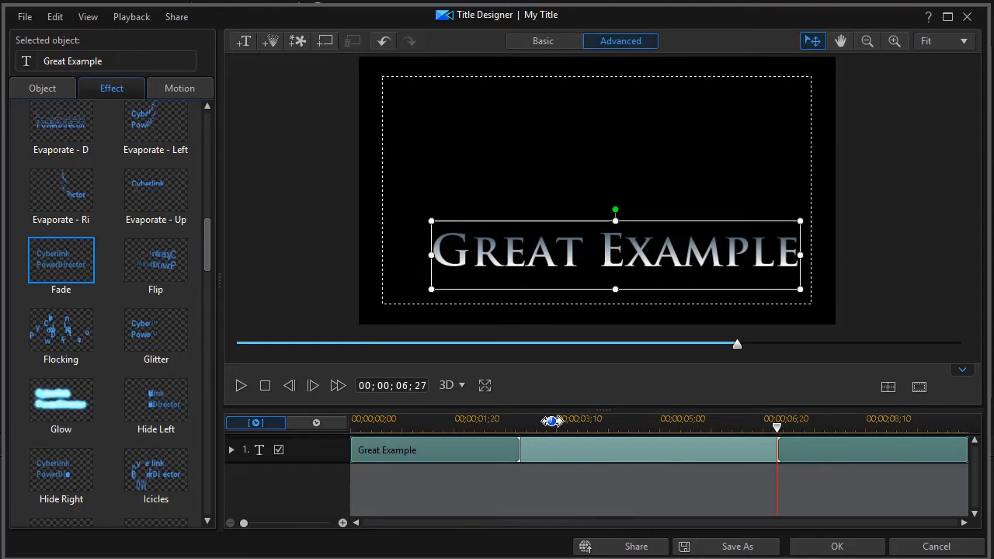
pyautogui.moveTo(460, 407)
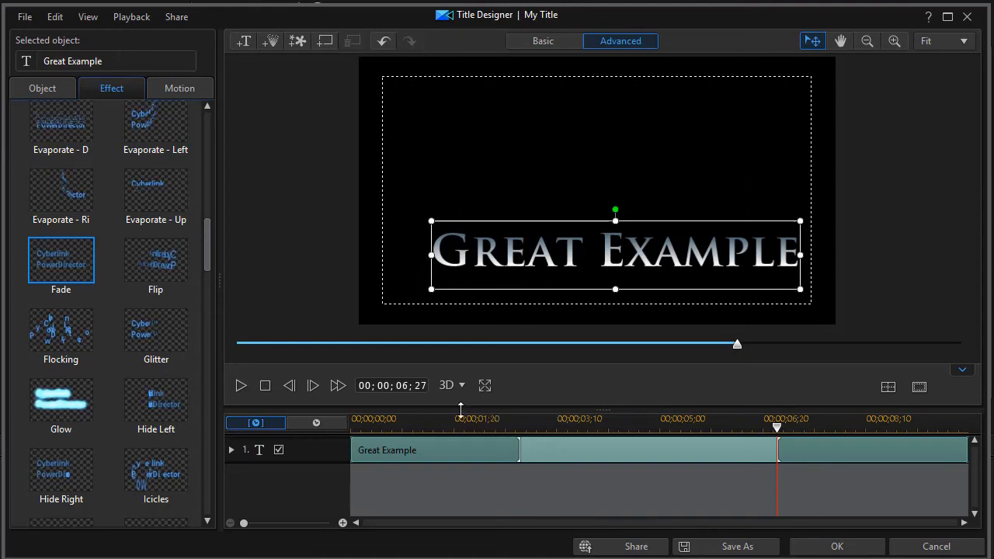
pyautogui.moveTo(401, 242)
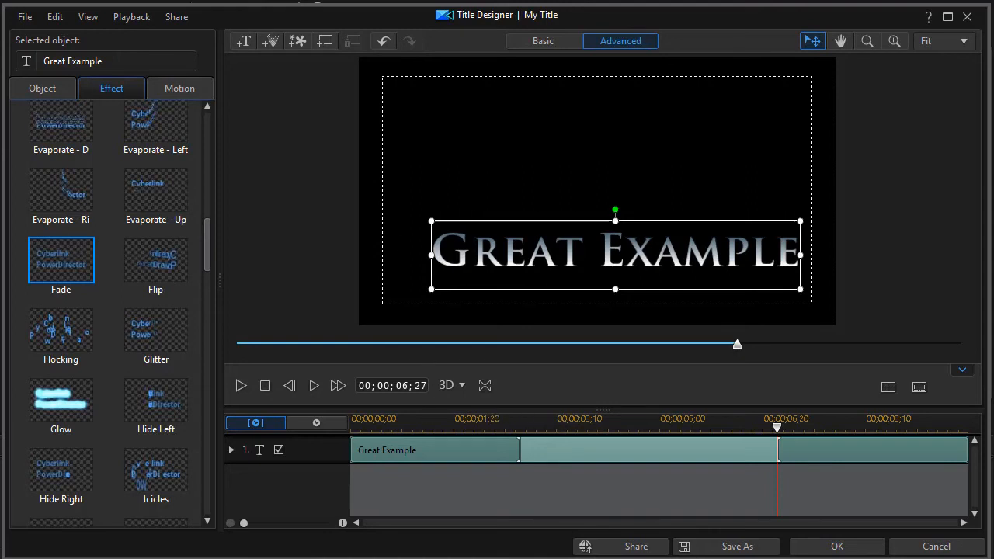
pyautogui.moveTo(460, 391)
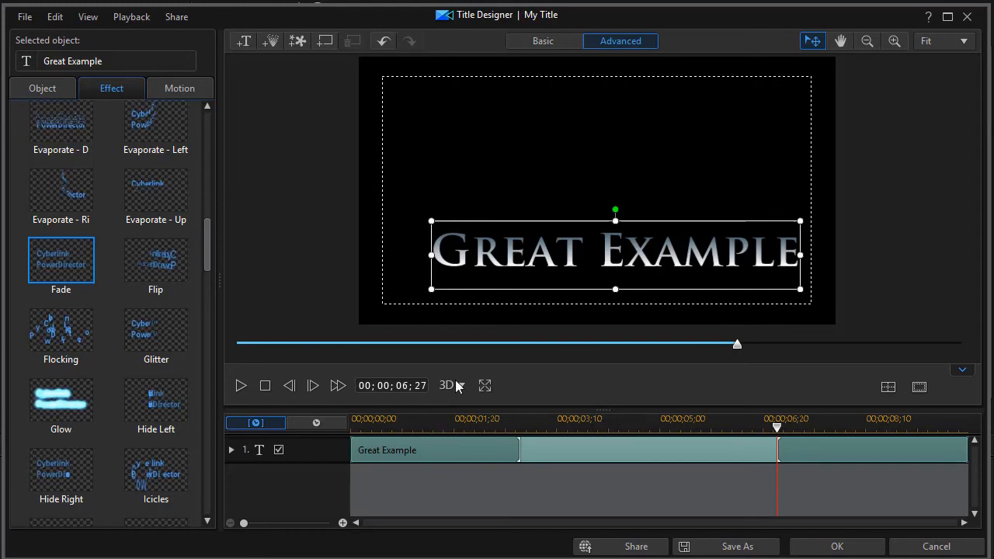
pyautogui.moveTo(395, 453)
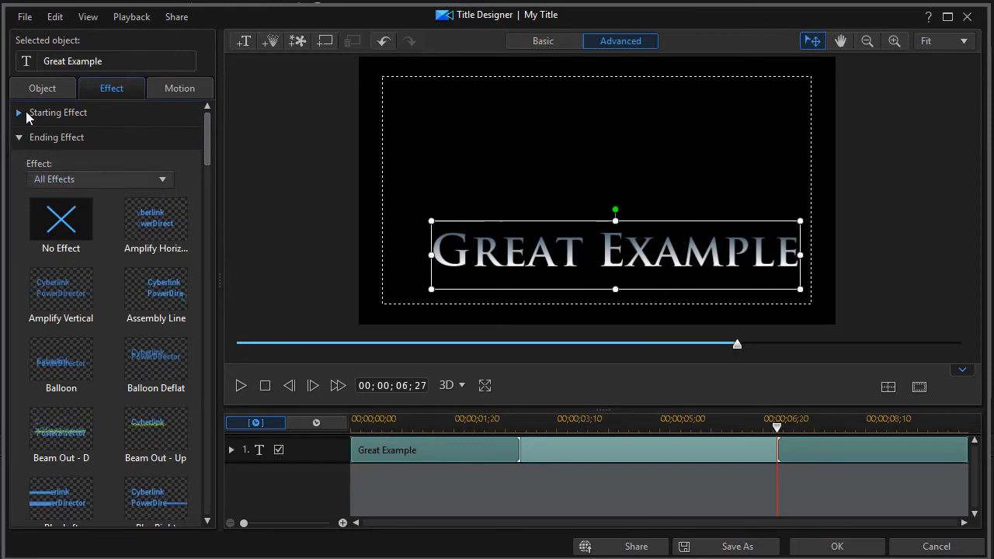
pyautogui.click(19, 112)
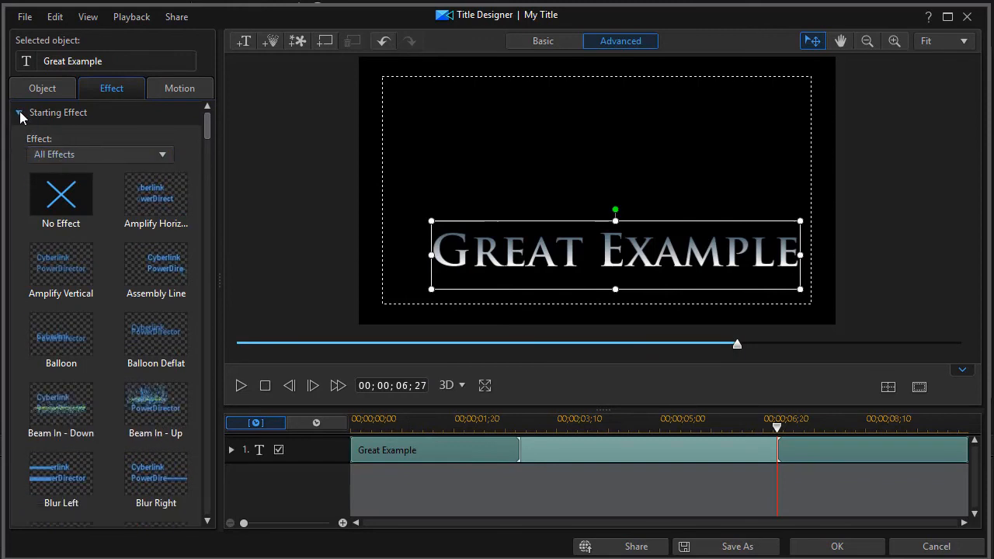
pyautogui.scroll(-3)
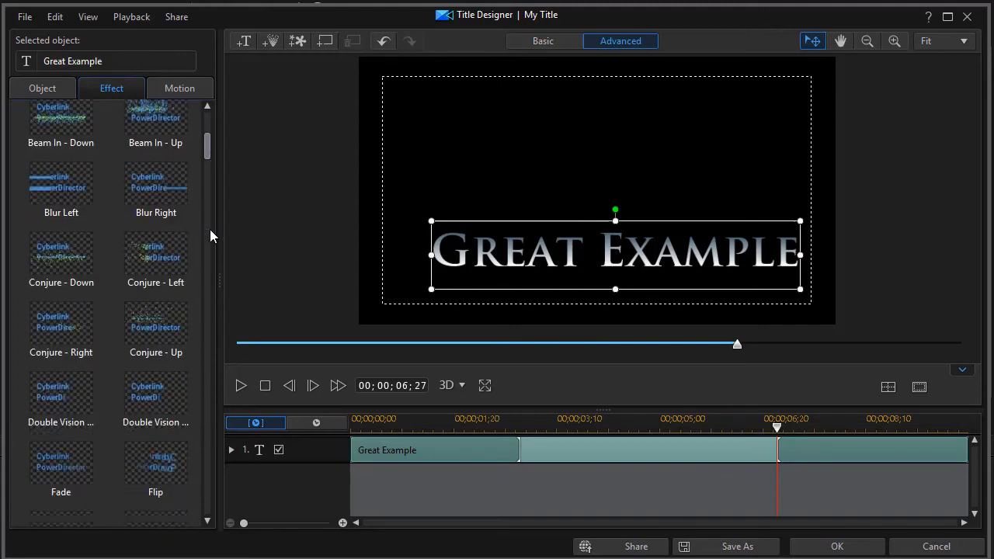
pyautogui.scroll(-3)
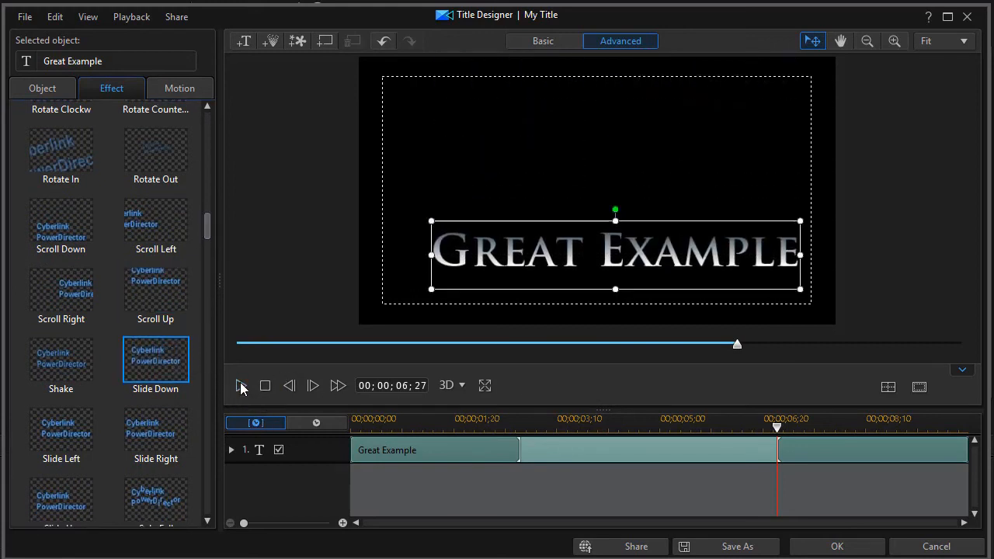
pyautogui.click(241, 385)
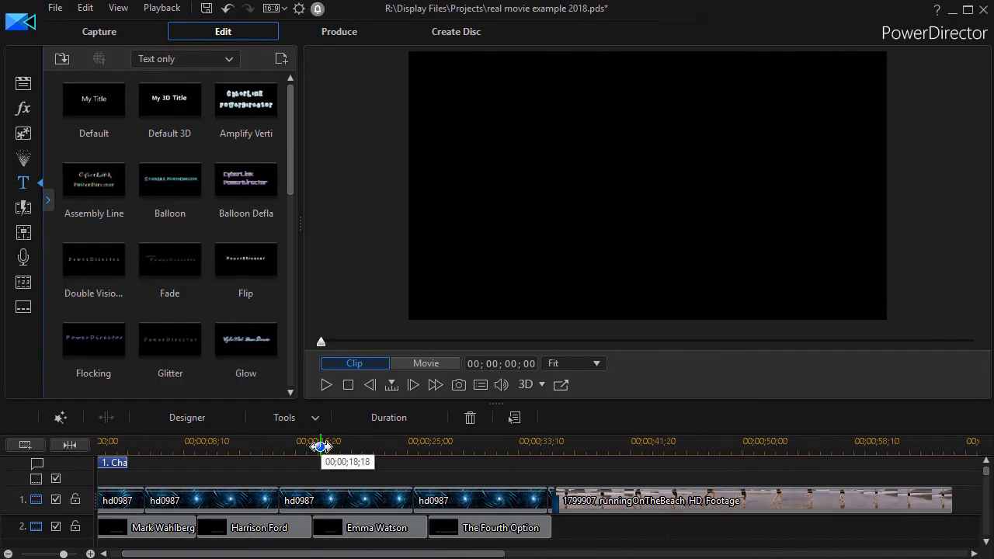
# - Play the movie in the main editor to review the title over the blue swirl clip
pyautogui.click(326, 385)
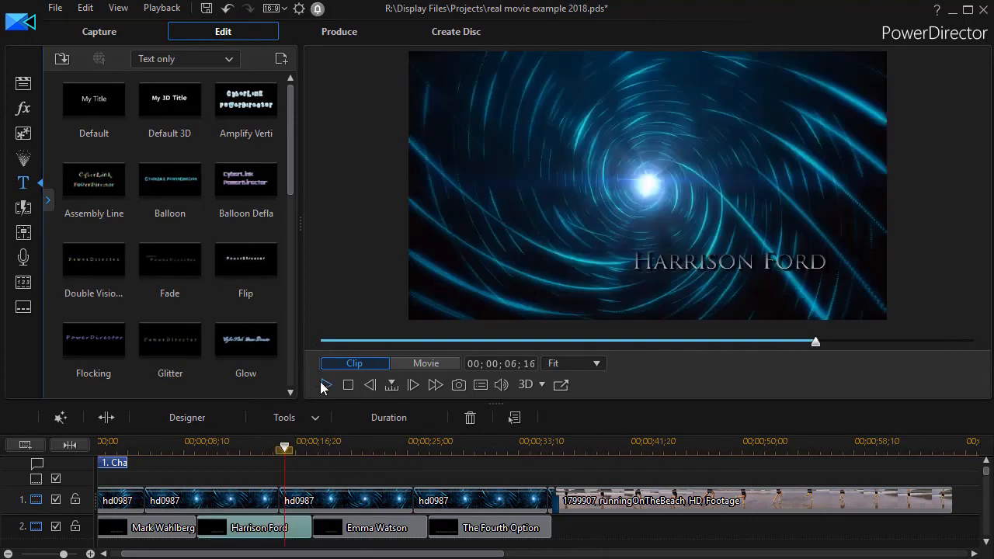